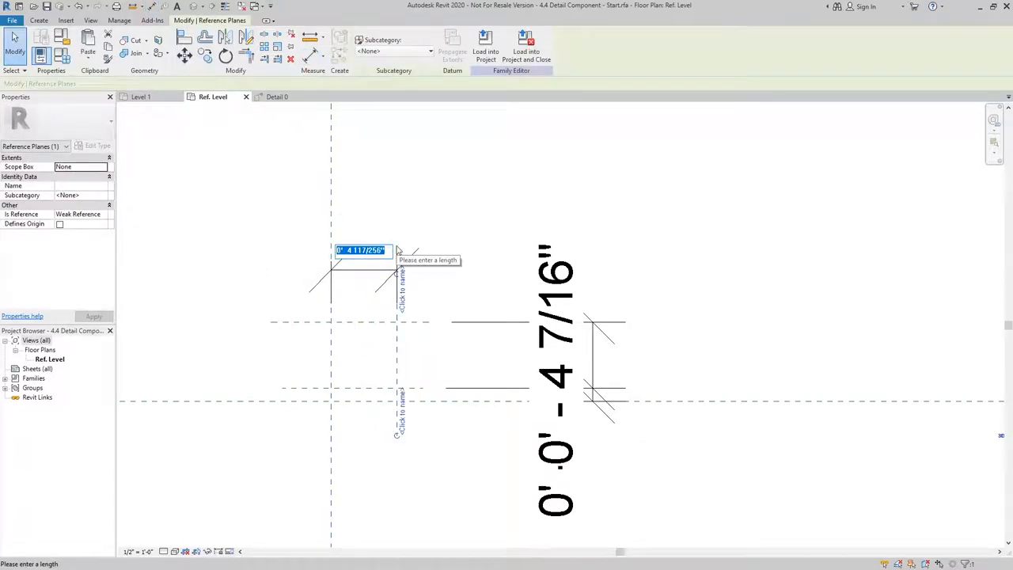
- Enter 3 5/8" (3.625) for both reference plane spacings to frame the square brick
{"action": "type", "text": "3.6"}
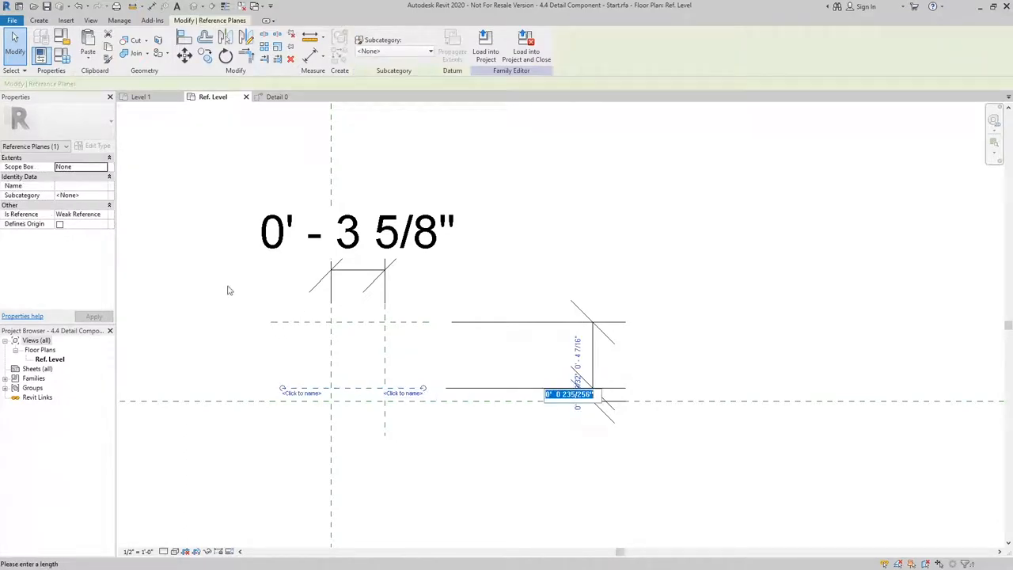
{"action": "type", "text": "3/8\""}
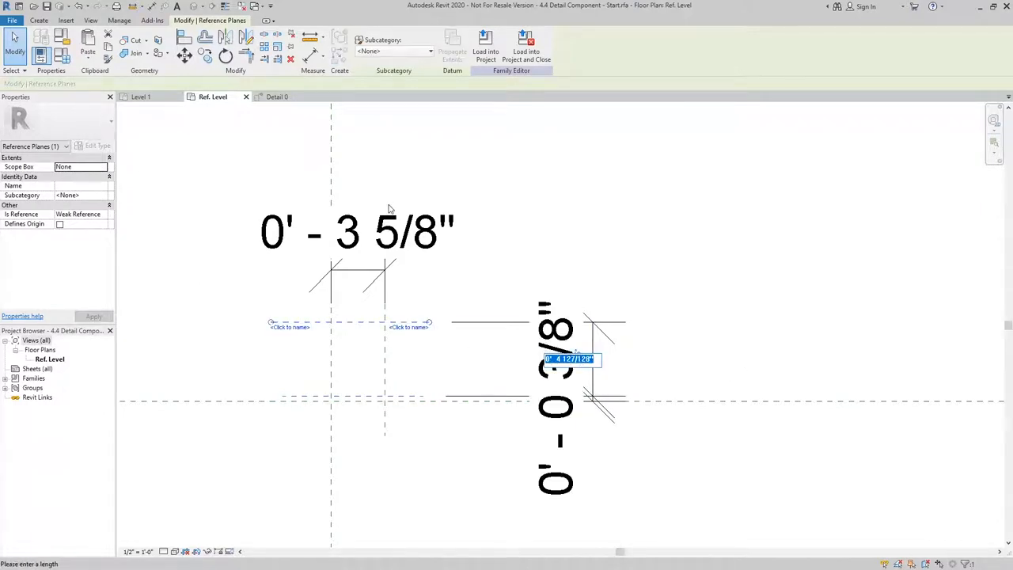
{"action": "type", "text": "3.625"}
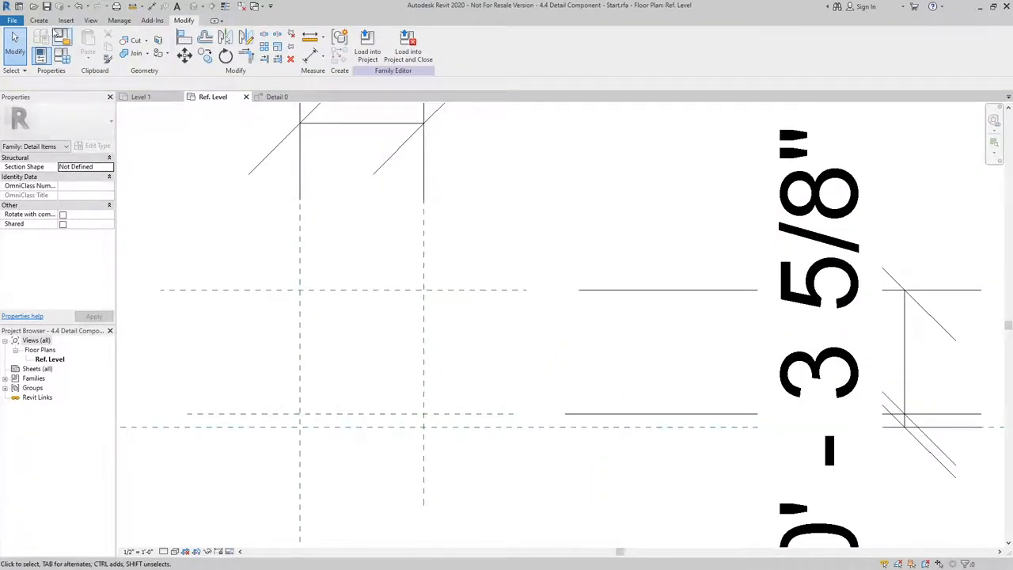
- Sketch a filled-region rectangle outlining the brick square between the reference planes
{"action": "left_click", "coordinate": [38, 19]}
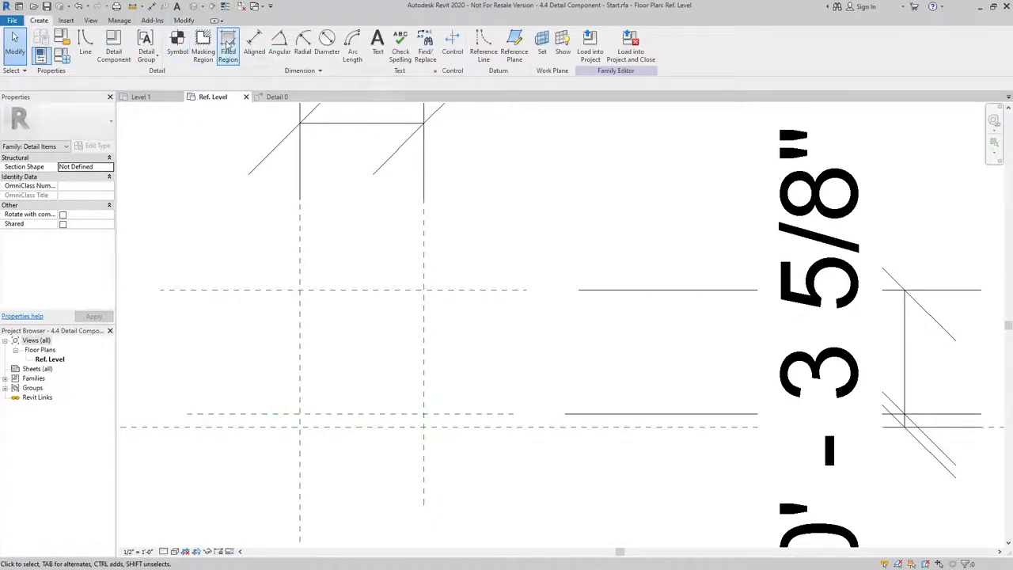
{"action": "left_click", "coordinate": [228, 44]}
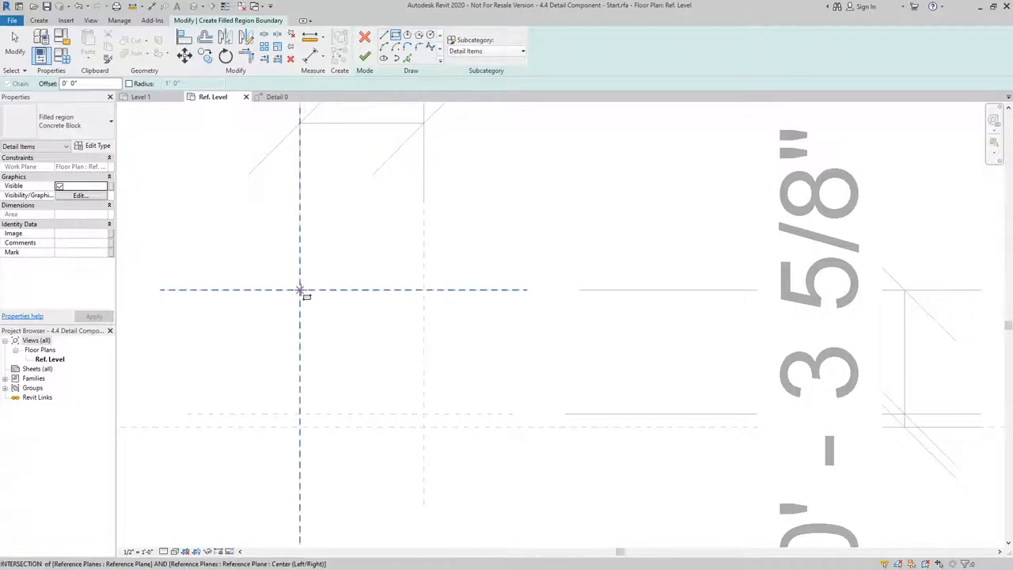
{"action": "left_click_drag", "start_coordinate": [299, 289], "coordinate": [424, 414]}
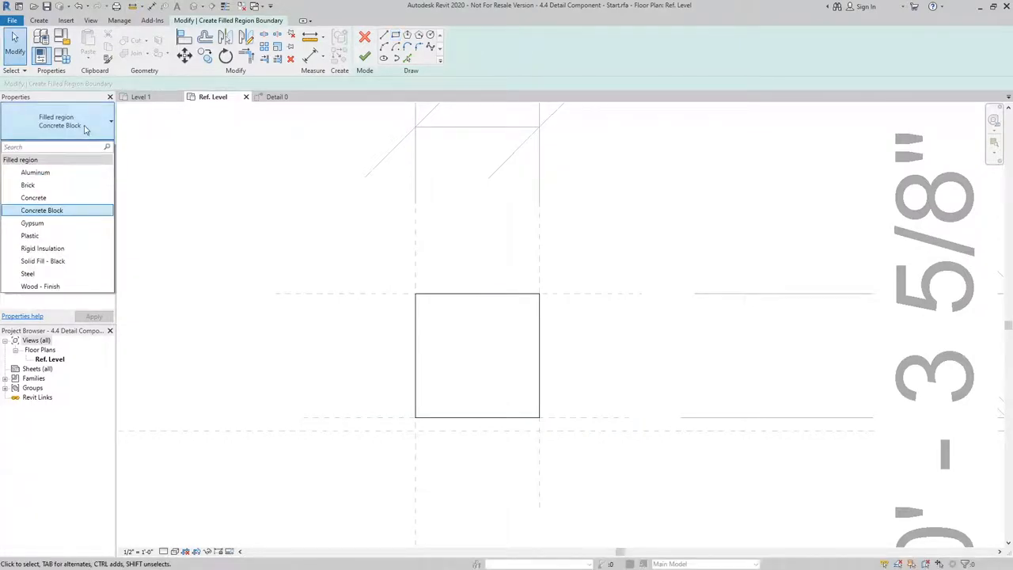
{"action": "mouse_move", "coordinate": [28, 184]}
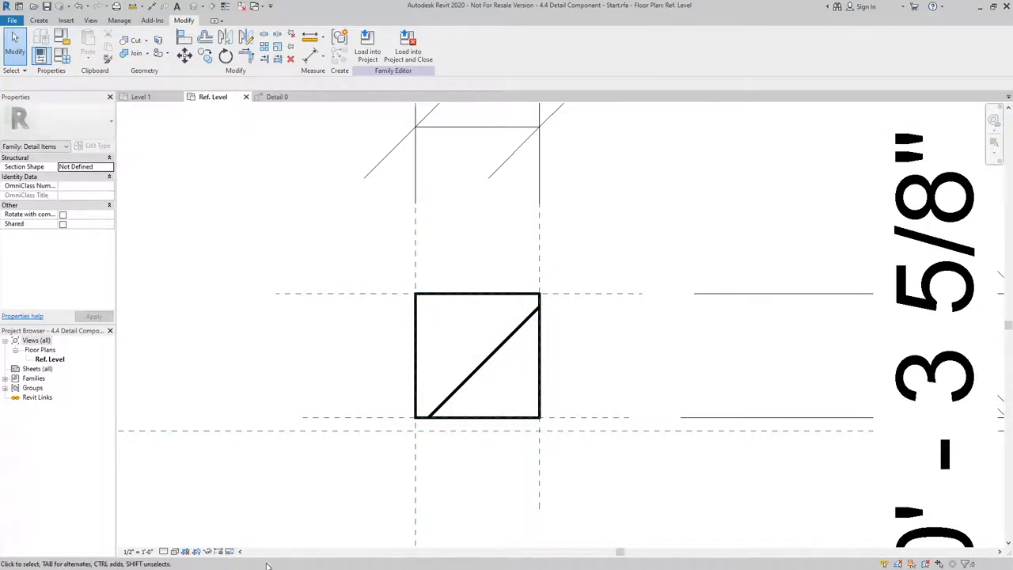
- Start a masking region sketch around the hatched square from the Create tools
{"action": "left_click", "coordinate": [139, 550]}
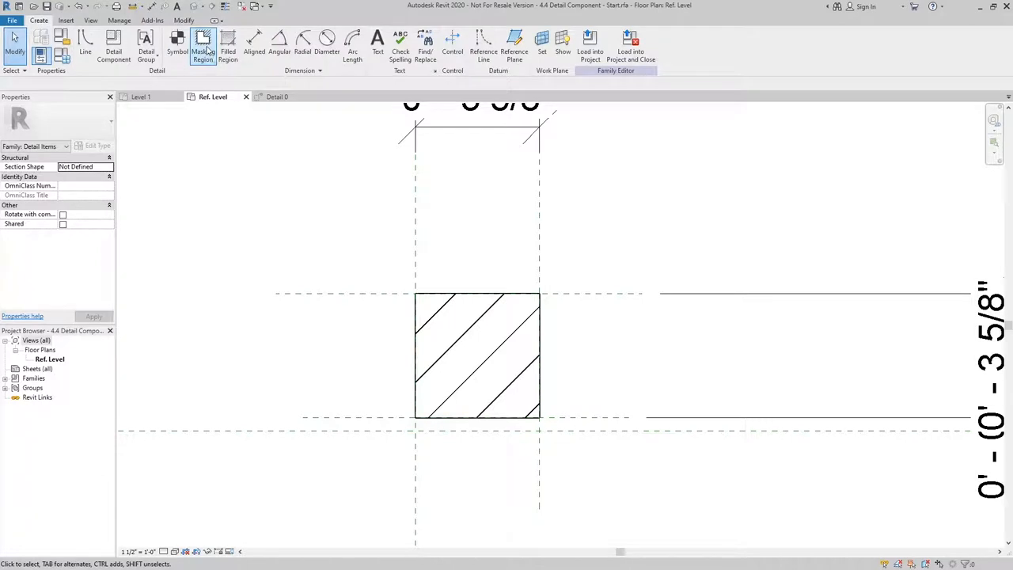
{"action": "left_click", "coordinate": [203, 45]}
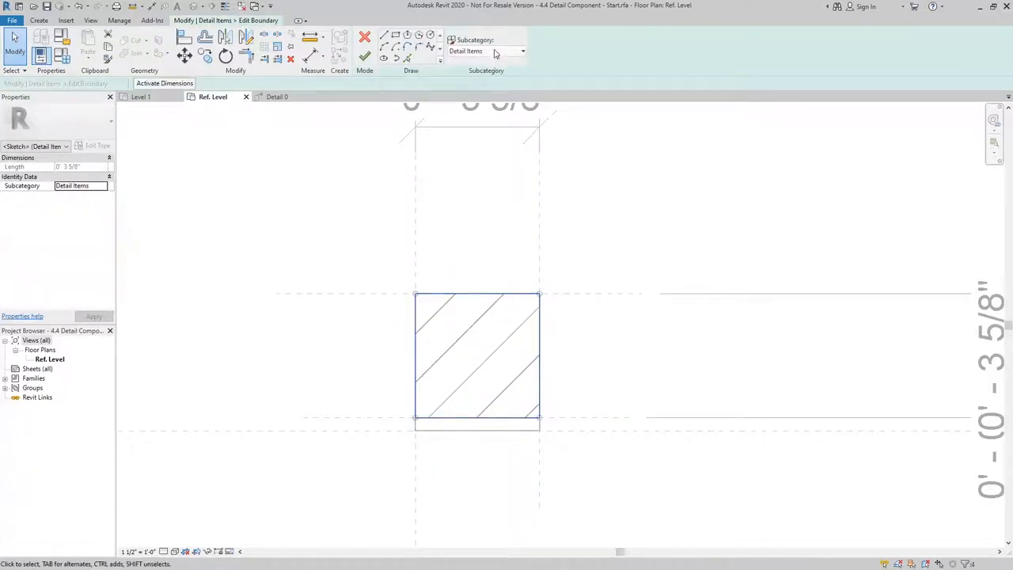
- Assign Heavy Lines to the boundary, finish the masking region and verify it by selecting it
{"action": "left_click", "coordinate": [522, 51]}
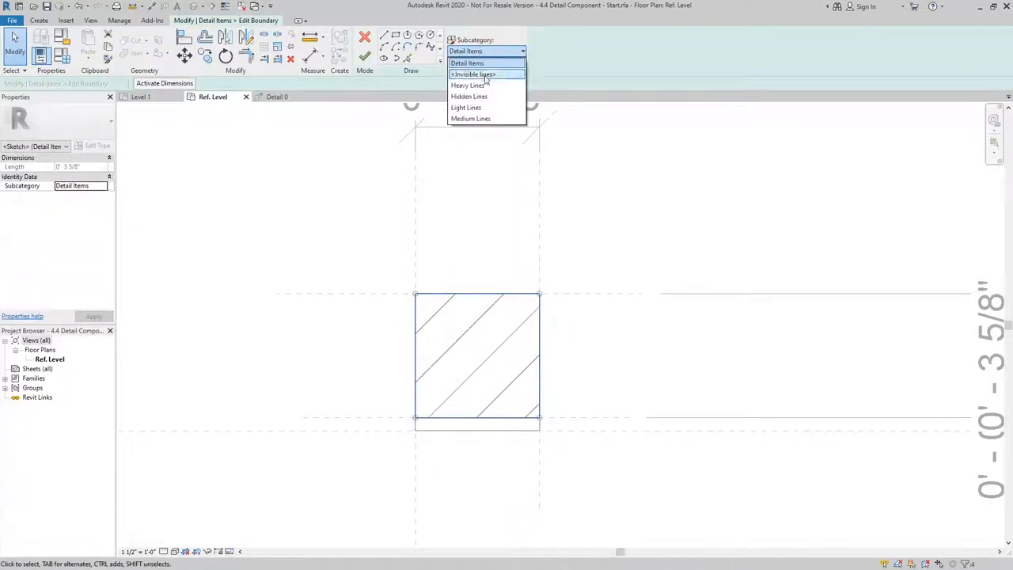
{"action": "left_click", "coordinate": [364, 57]}
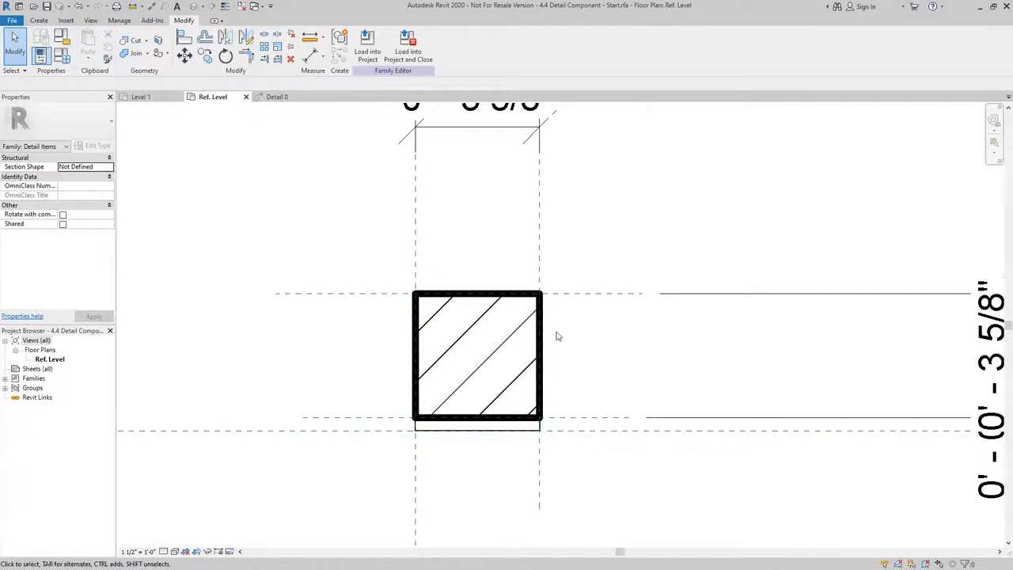
{"action": "left_click", "coordinate": [478, 427]}
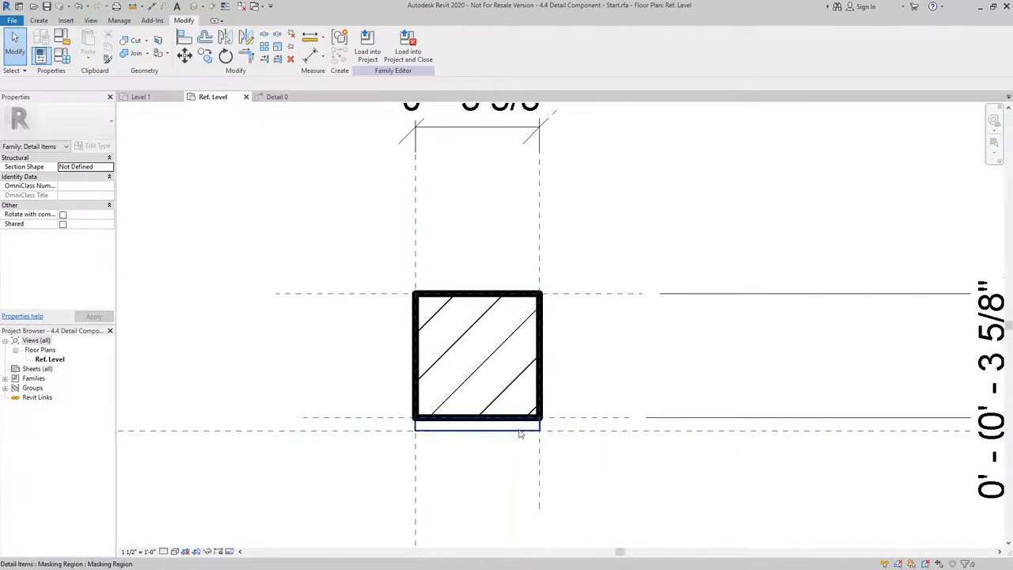
{"action": "left_click", "coordinate": [478, 427]}
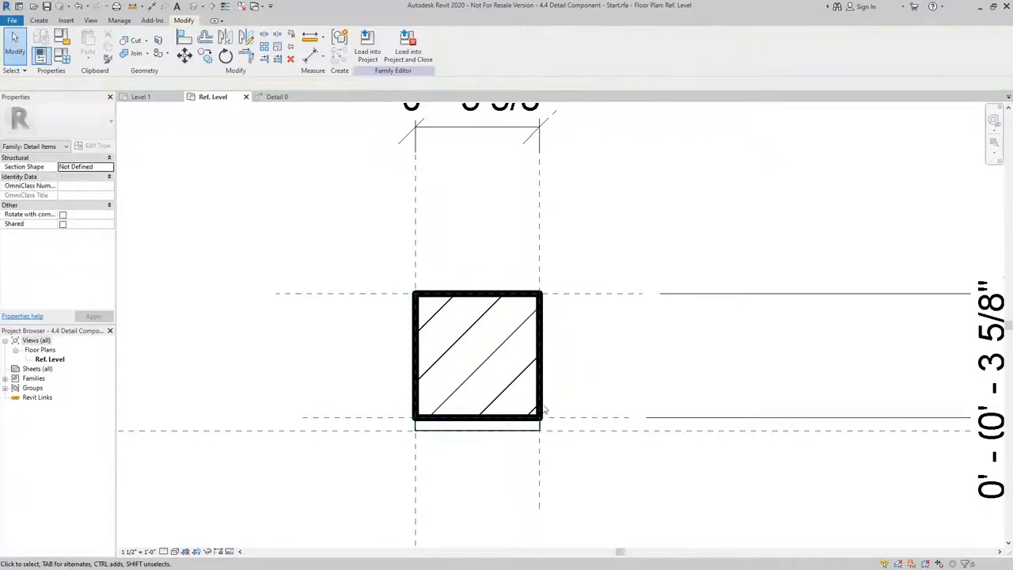
{"action": "left_click", "coordinate": [478, 427]}
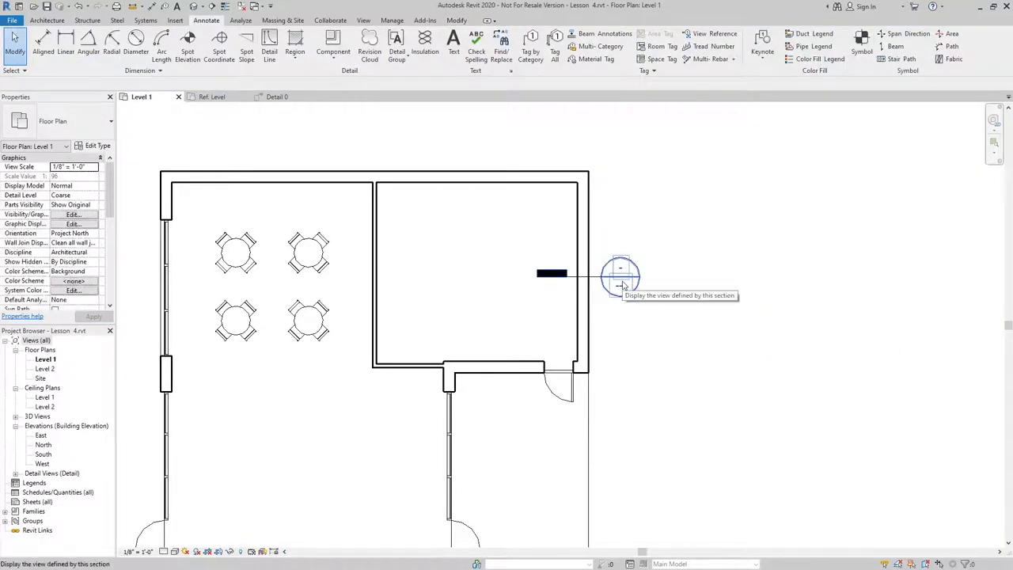
- Open the wall section detail view from the section head on the Level 1 floor plan
{"action": "double_click", "coordinate": [621, 266]}
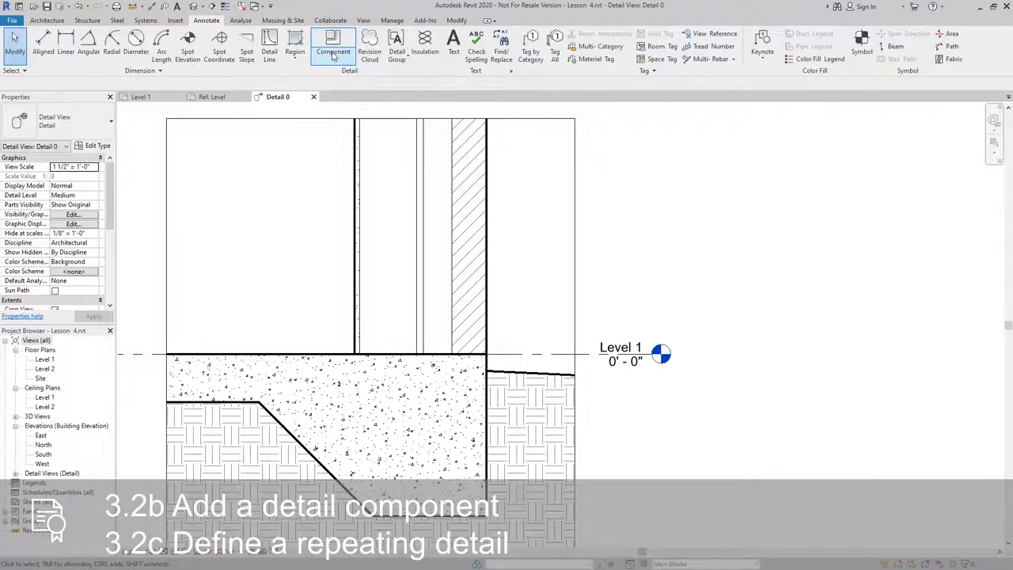
- Activate the Repeating Detail Component tool from the Annotate Component options
{"action": "left_click", "coordinate": [332, 45]}
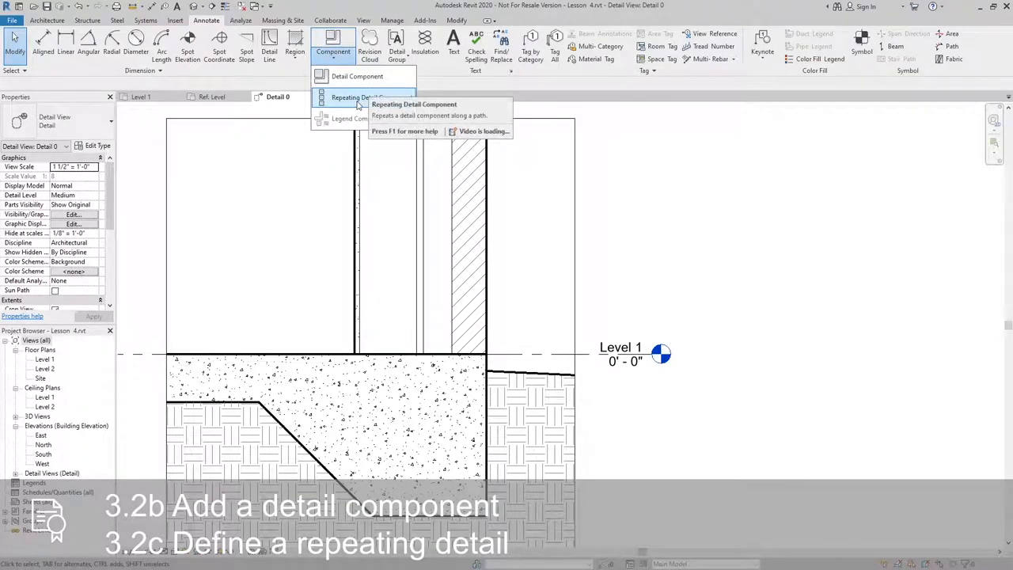
{"action": "left_click", "coordinate": [360, 98]}
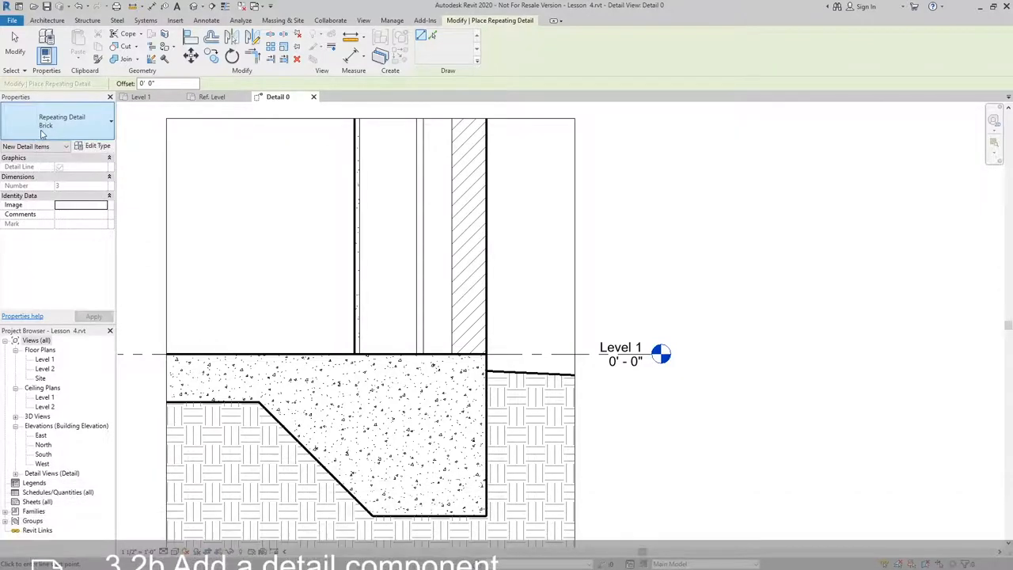
{"action": "mouse_move", "coordinate": [62, 120]}
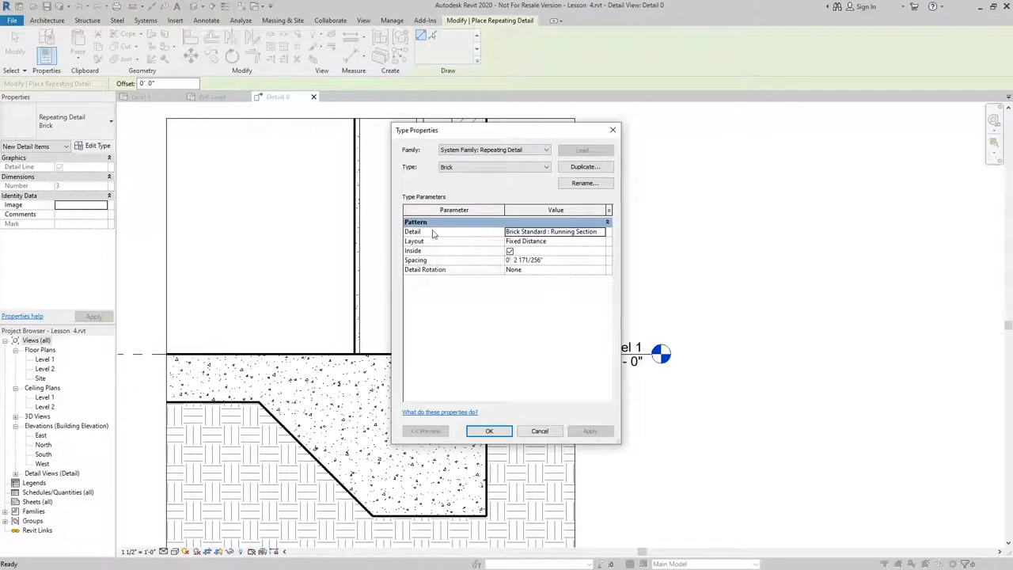
- Set the Brick repeating detail to 4.4 Detail Component - Start with adjusted spacing and confirm
{"action": "left_click", "coordinate": [606, 231]}
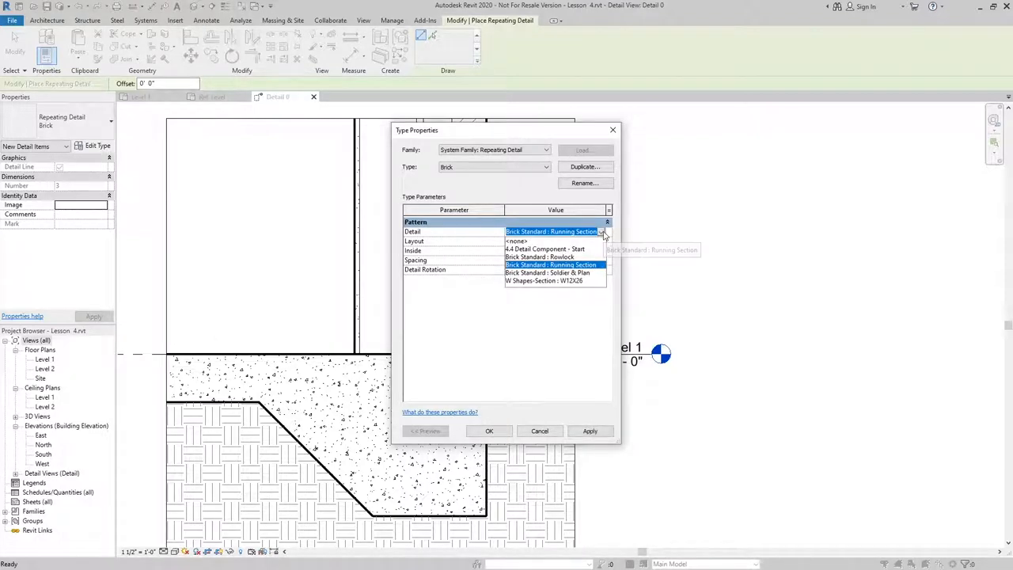
{"action": "left_click", "coordinate": [544, 249]}
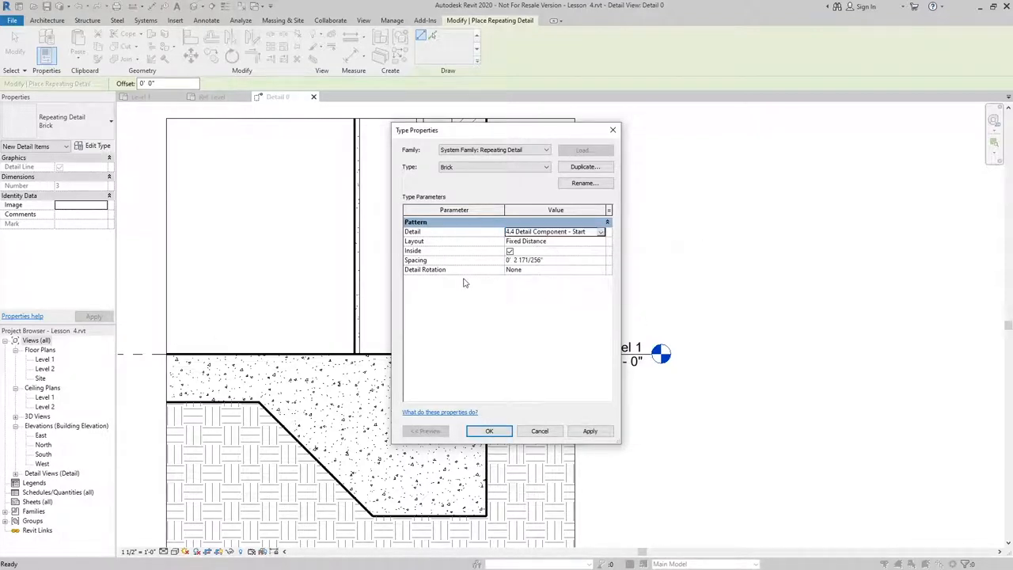
{"action": "left_click", "coordinate": [538, 260]}
{"action": "type", "text": "0' 4"}
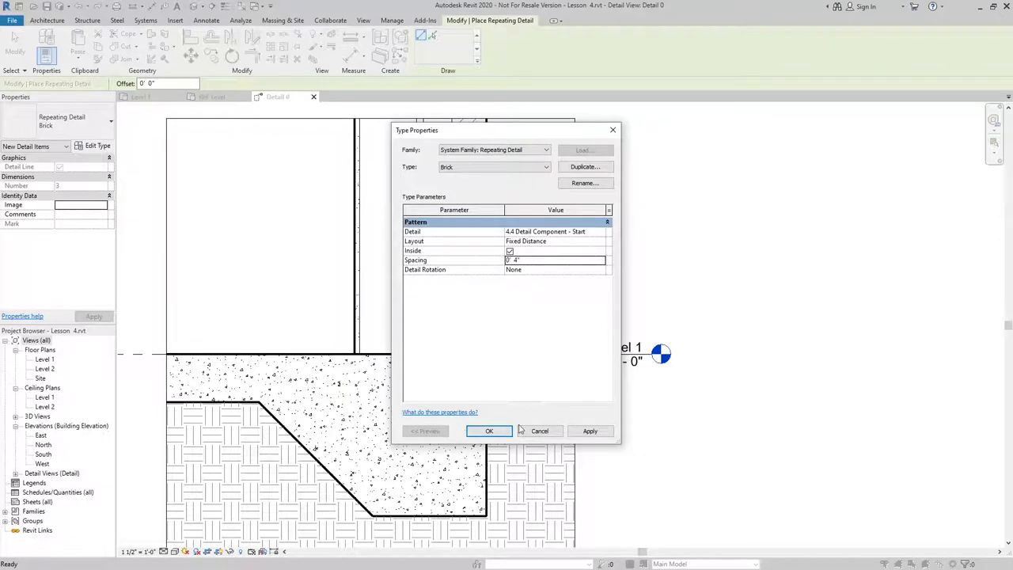
{"action": "left_click", "coordinate": [488, 430]}
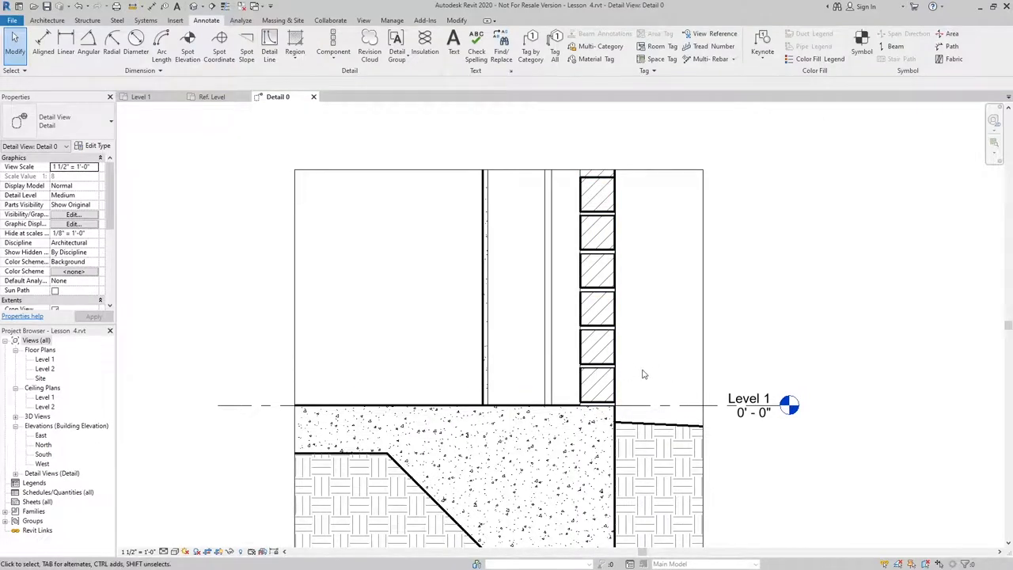
{"action": "mouse_move", "coordinate": [670, 350]}
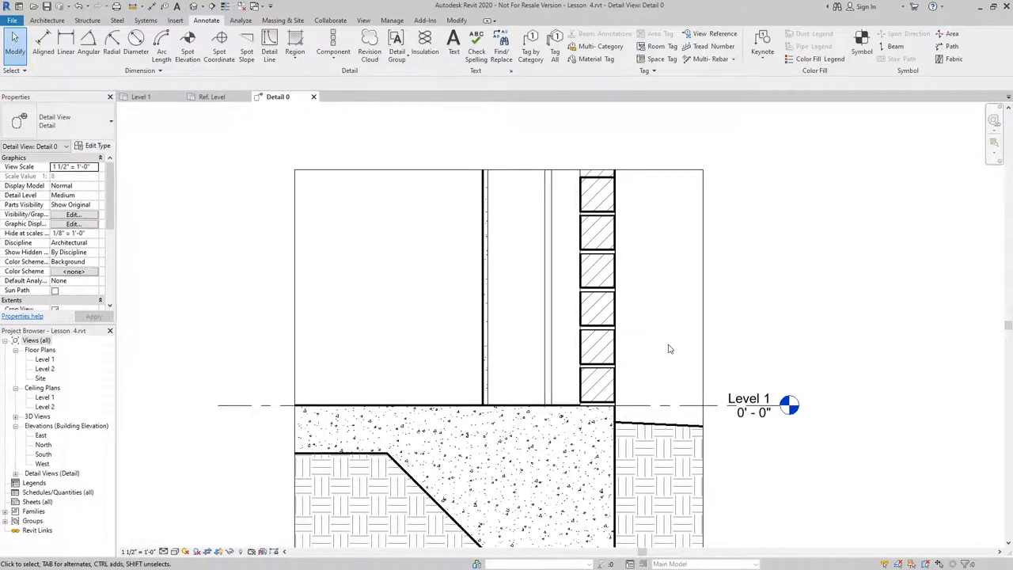